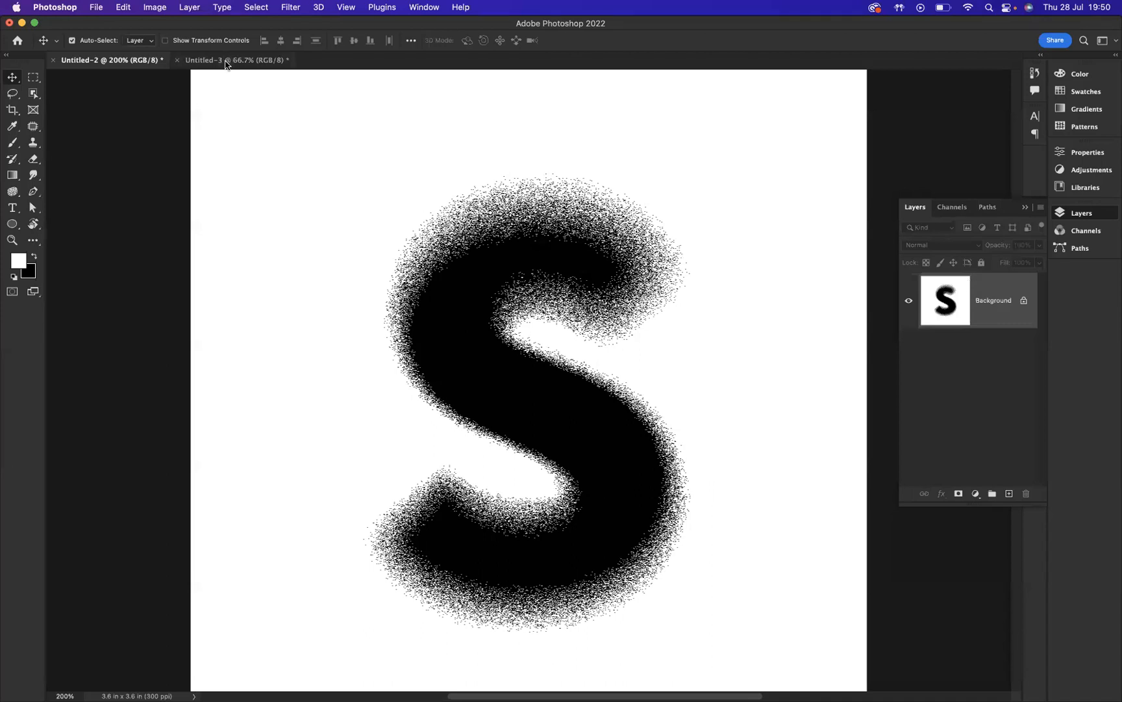
Step: Switch to the Untitled-3 document holding the small black S on white
{"action": "left_click", "coordinate": [203, 60]}
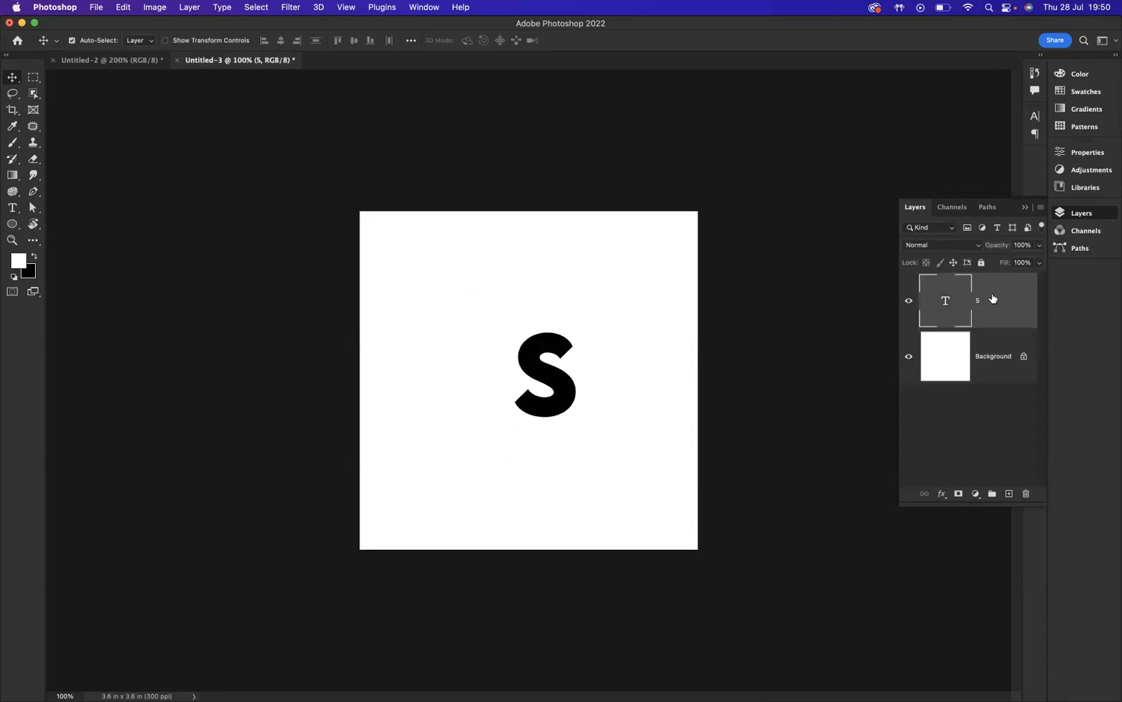
{"action": "mouse_move", "coordinate": [945, 300]}
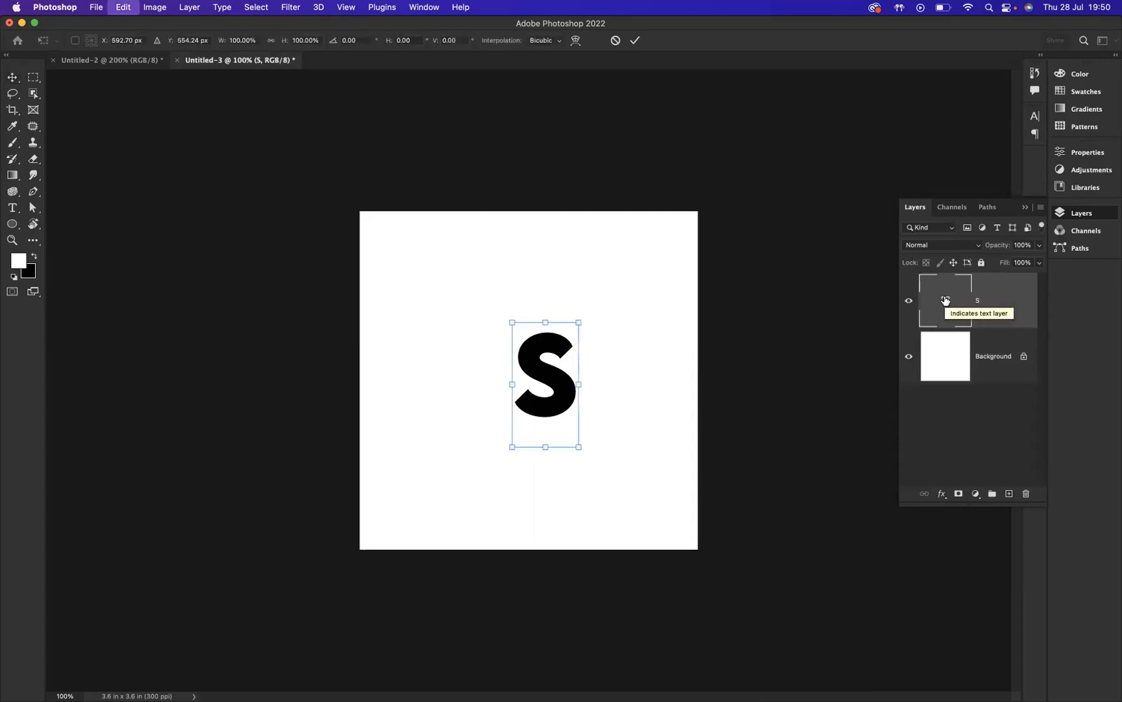
{"action": "mouse_move", "coordinate": [579, 387]}
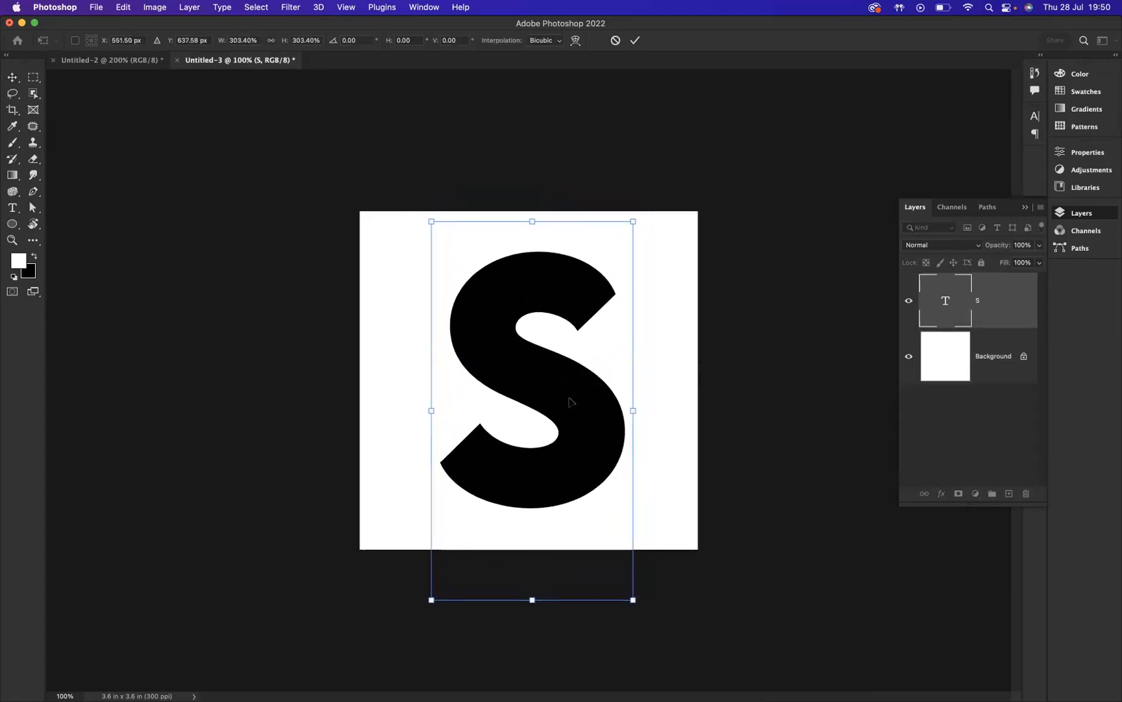
Step: Commit the free transform so the enlarged S fills most of the canvas
{"action": "left_click", "coordinate": [632, 41]}
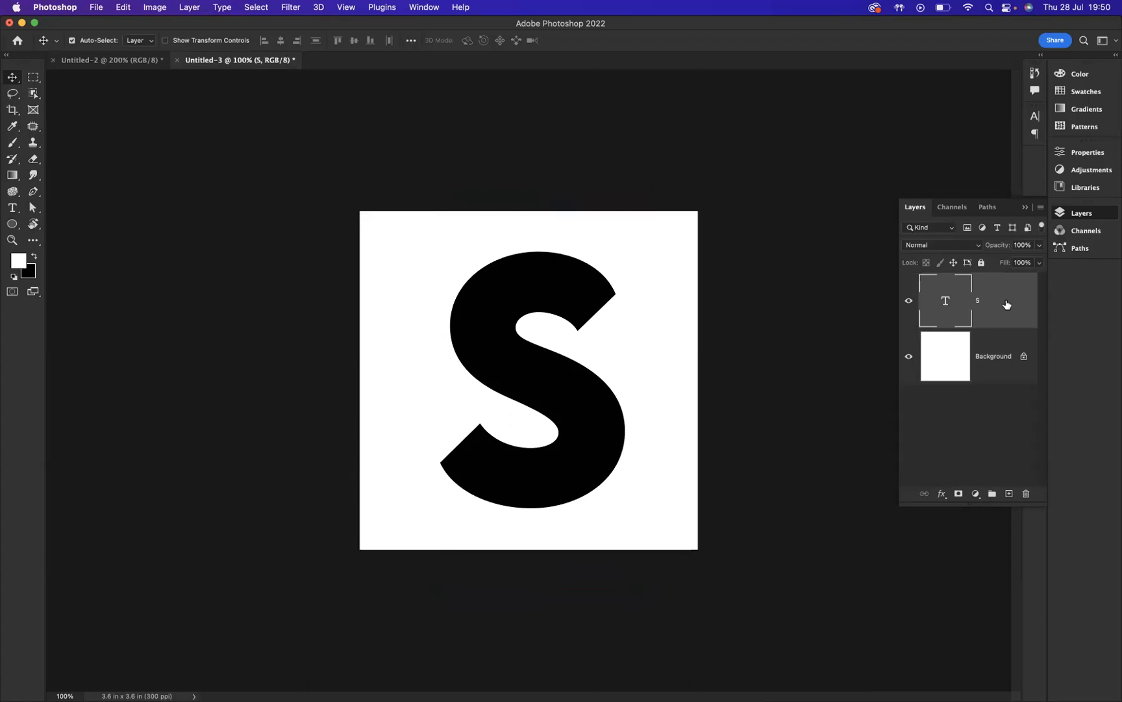
Step: Convert the S text layer into a smart object from its layer menu
{"action": "right_click", "coordinate": [1007, 300]}
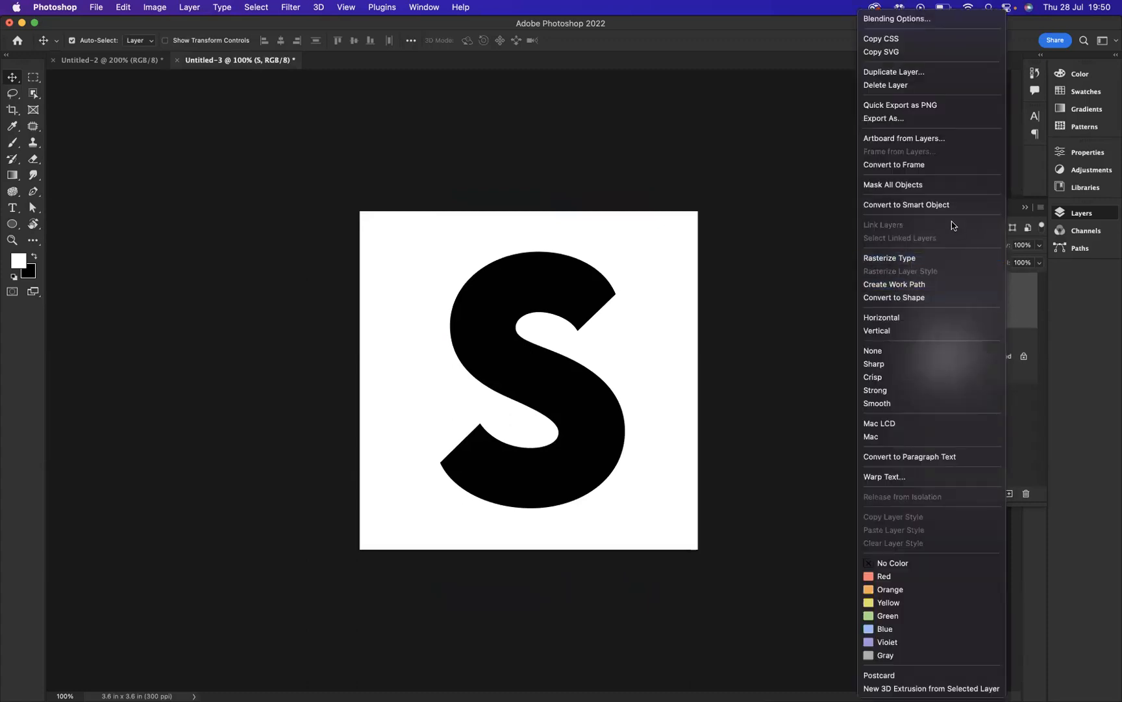
{"action": "mouse_move", "coordinate": [930, 205]}
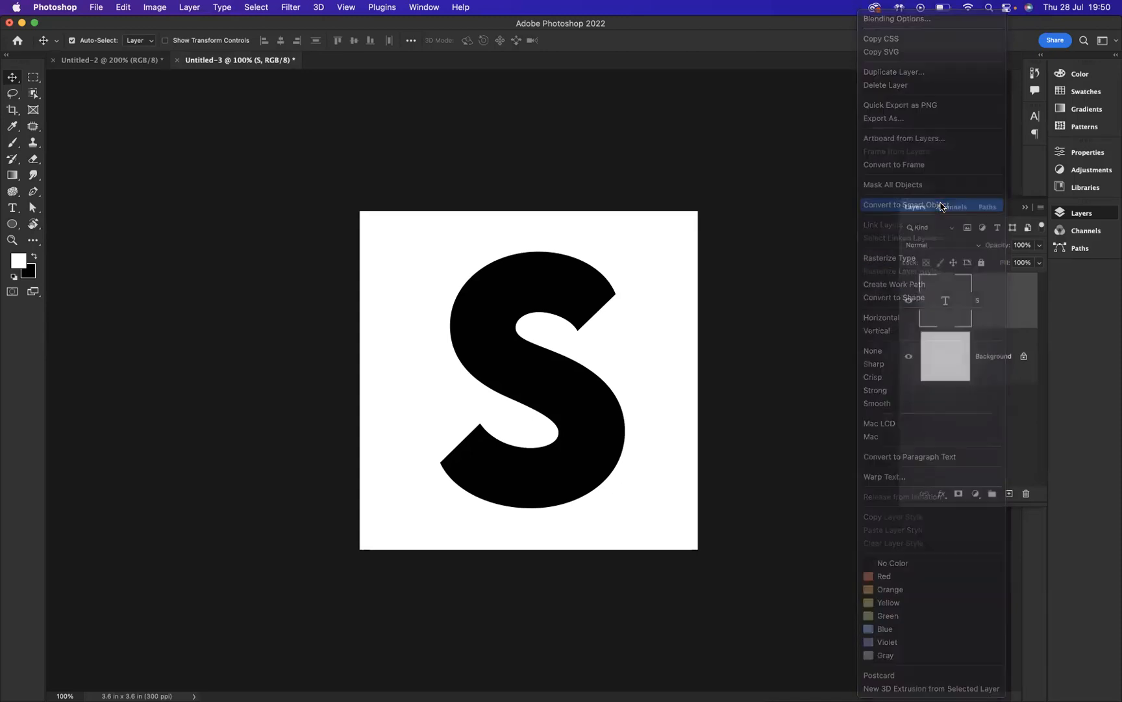
{"action": "left_click", "coordinate": [903, 205]}
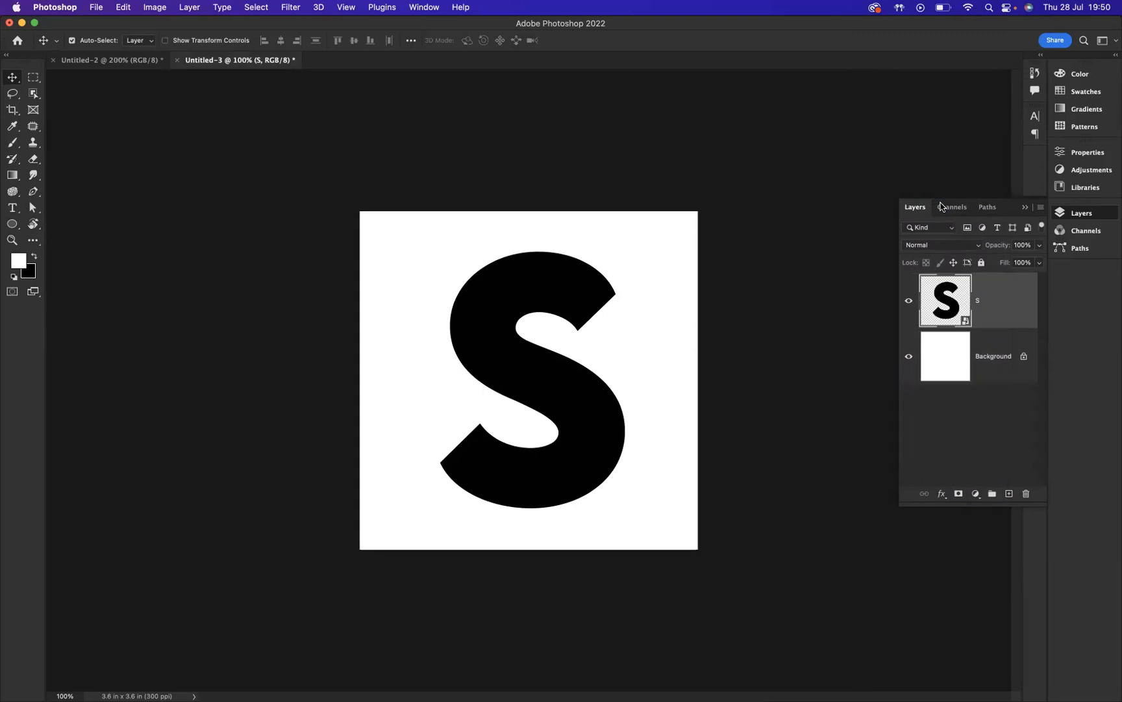
{"action": "mouse_move", "coordinate": [990, 280]}
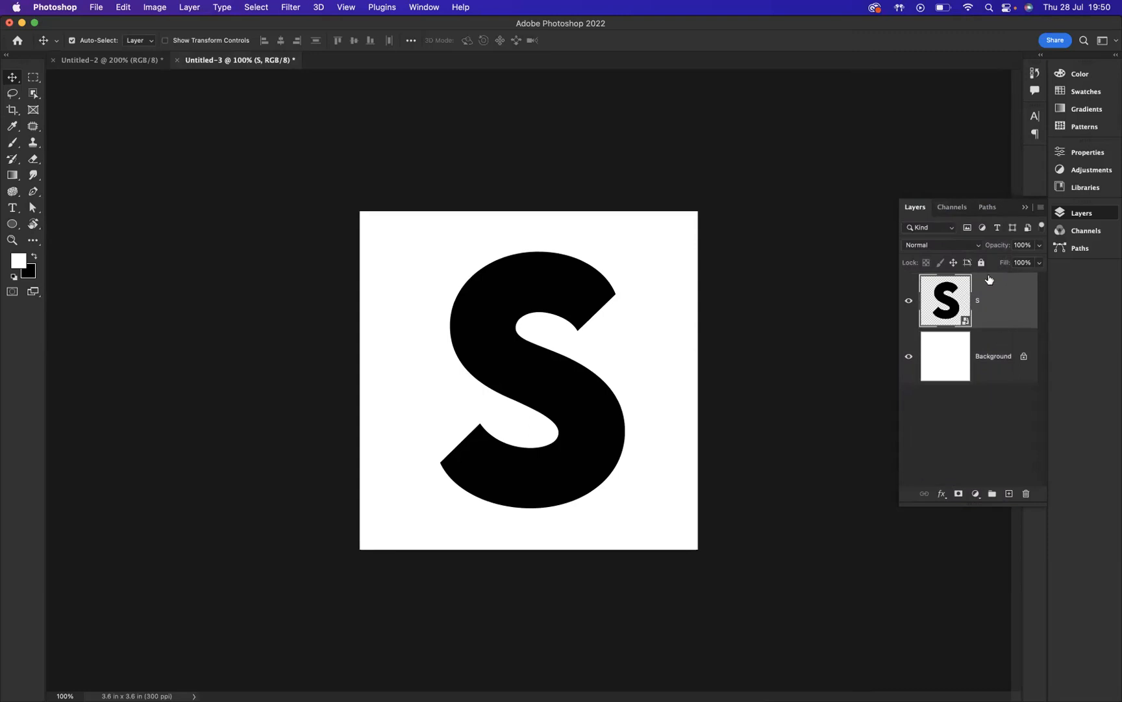
Step: Set the S smart-object layer's blend mode to Dissolve
{"action": "left_click", "coordinate": [938, 244]}
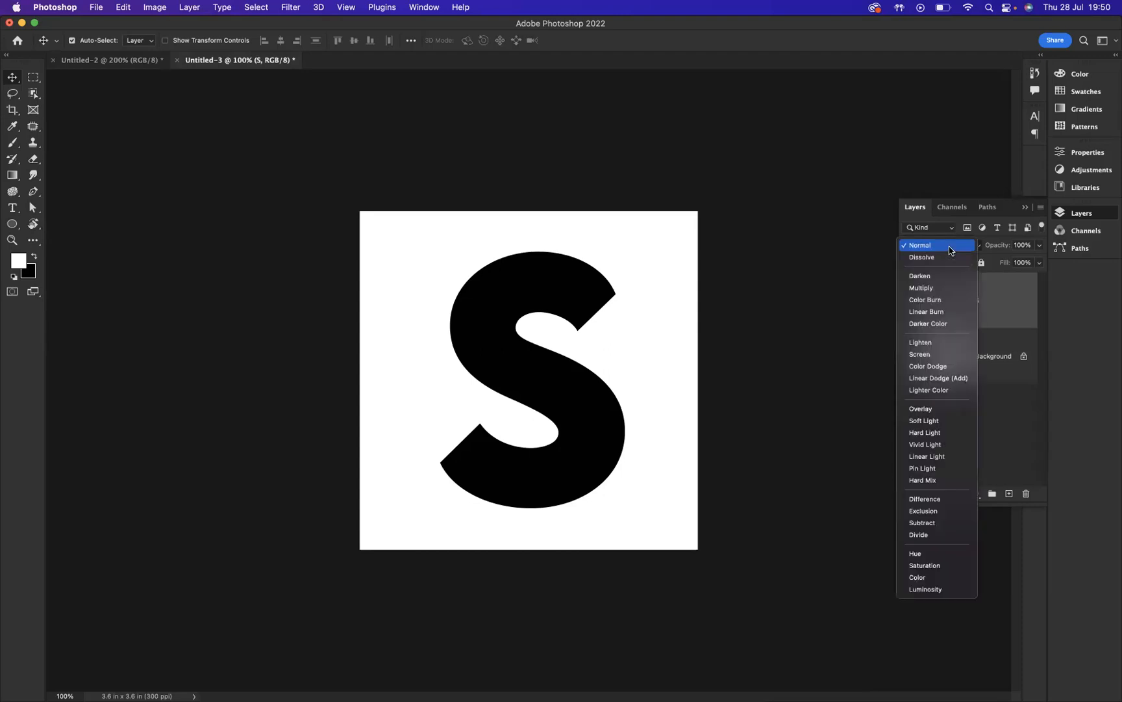
{"action": "mouse_move", "coordinate": [948, 257]}
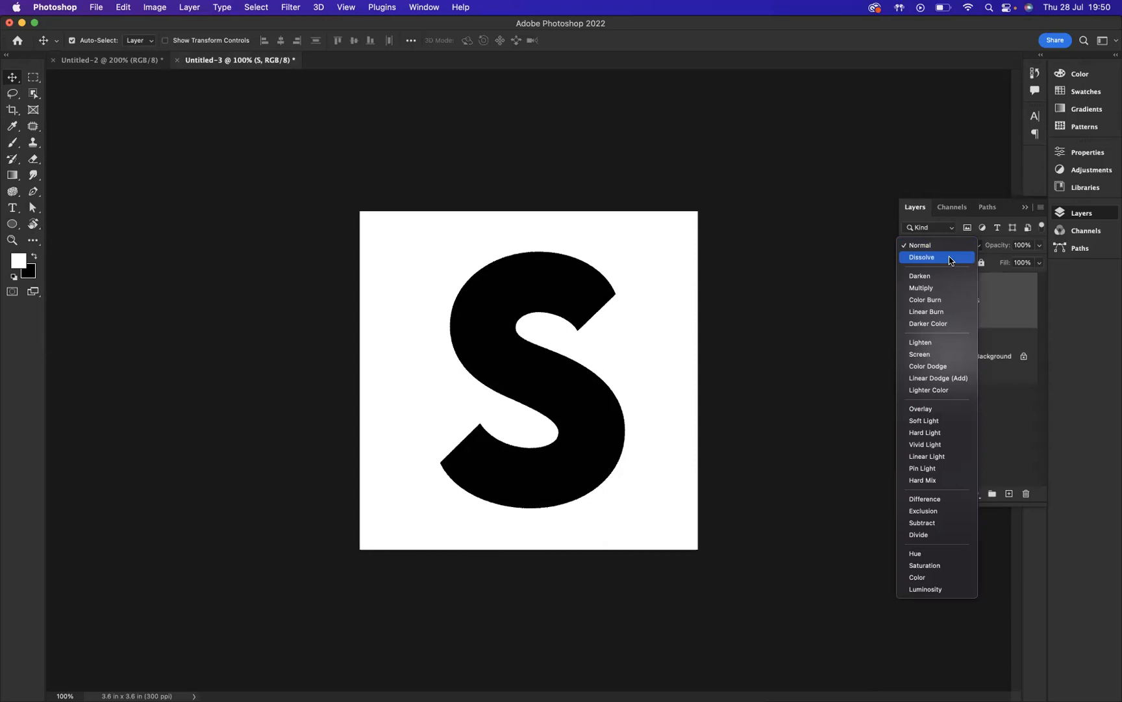
{"action": "left_click", "coordinate": [922, 257]}
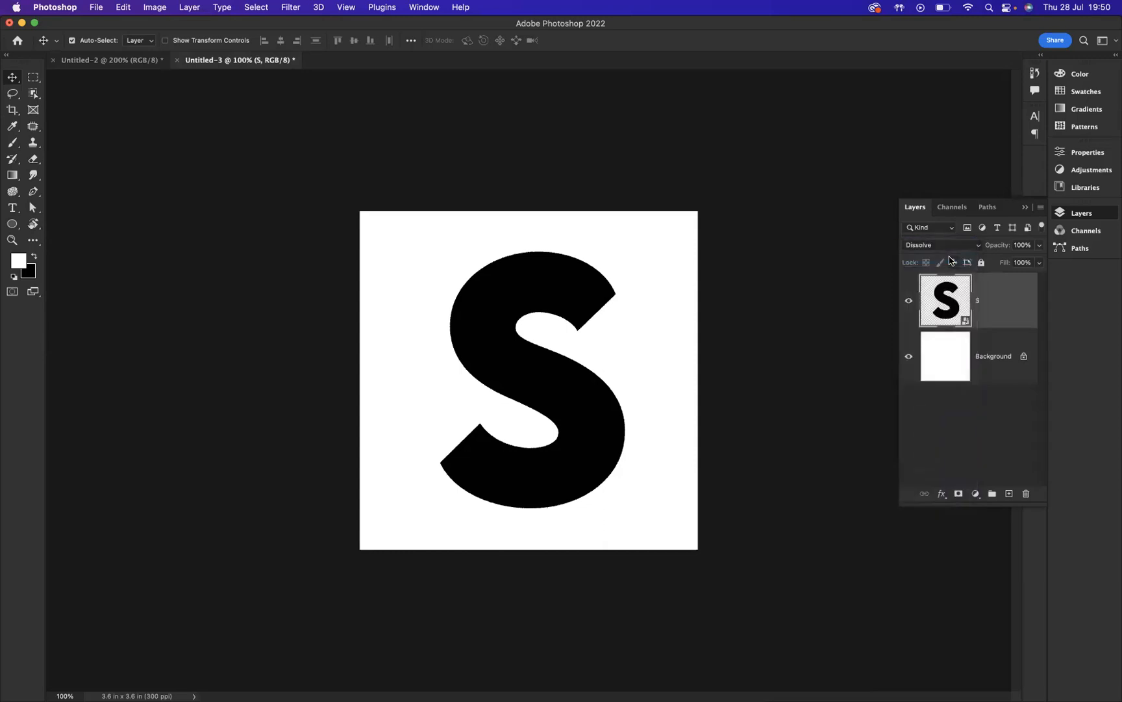
{"action": "mouse_move", "coordinate": [981, 262]}
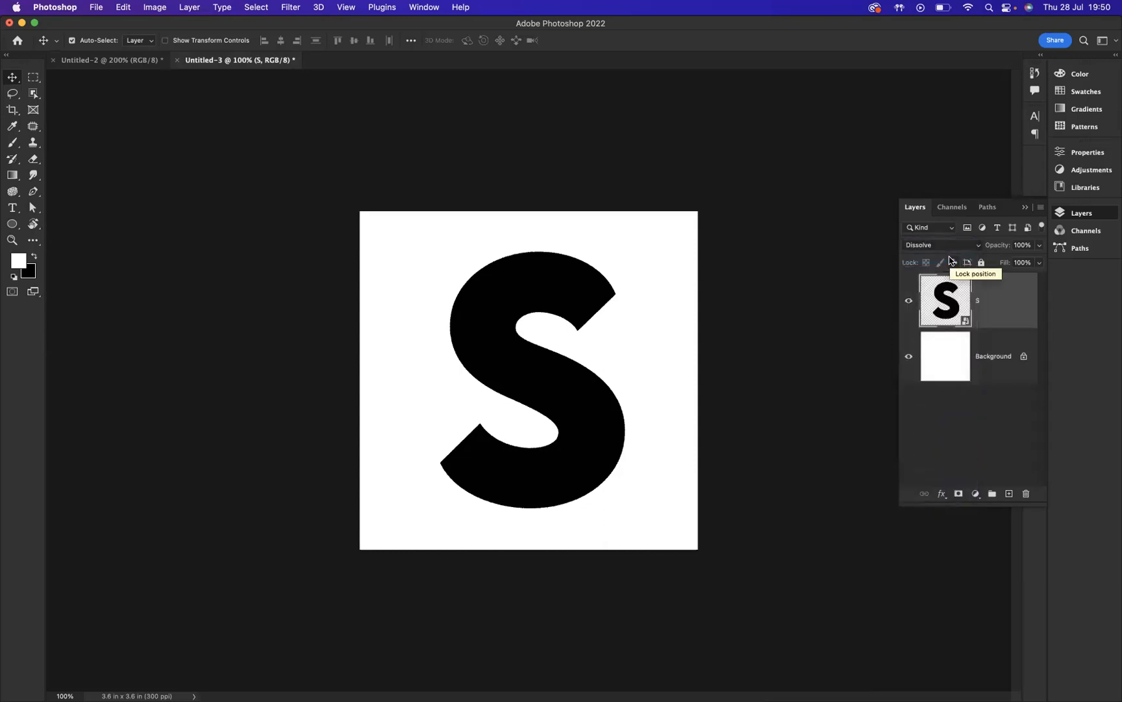
Step: Start Filter > Blur Gallery > Field Blur on the S smart object
{"action": "left_click", "coordinate": [291, 8]}
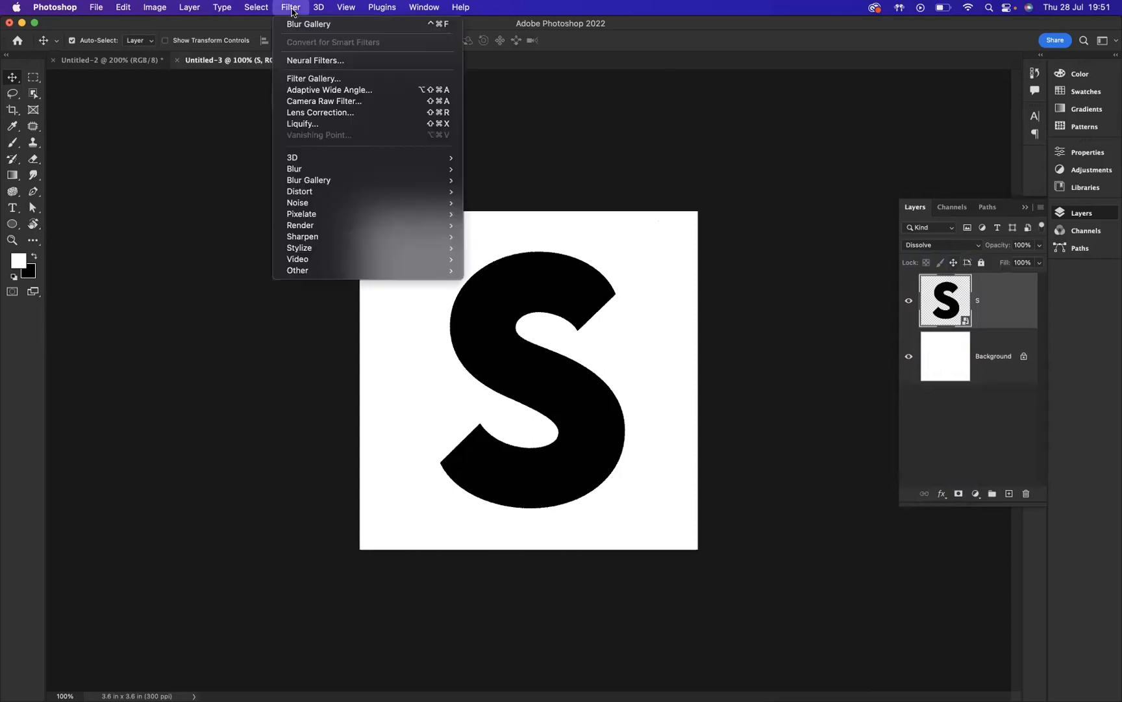
{"action": "mouse_move", "coordinate": [294, 168]}
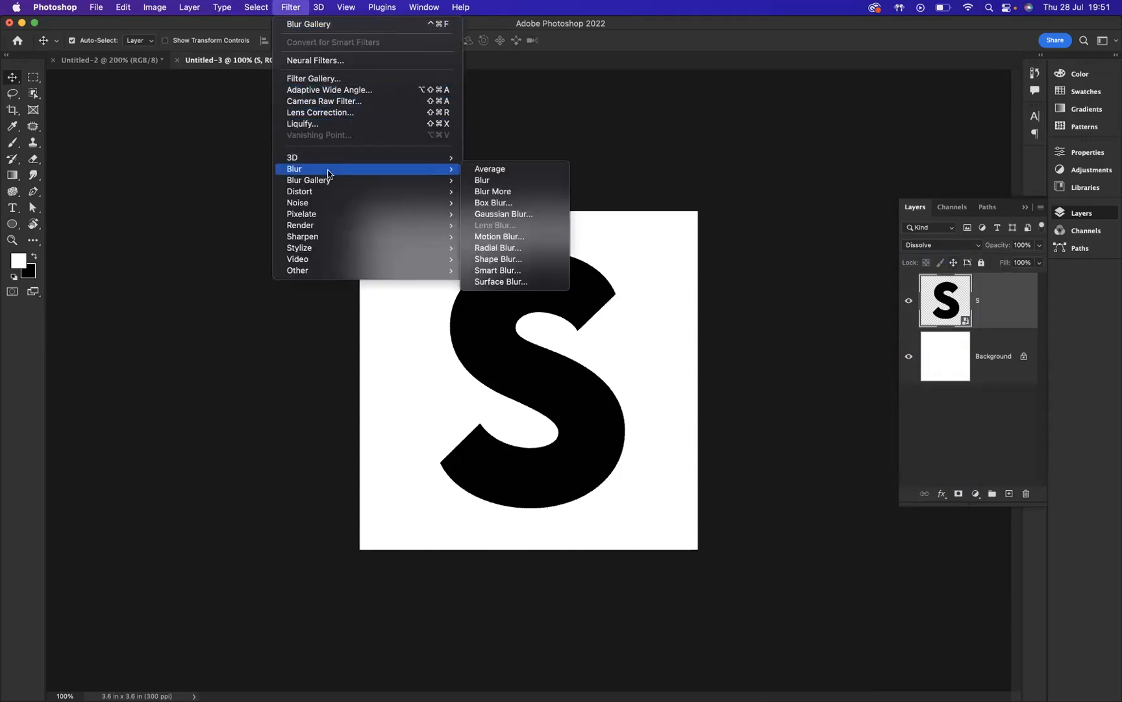
{"action": "mouse_move", "coordinate": [309, 179]}
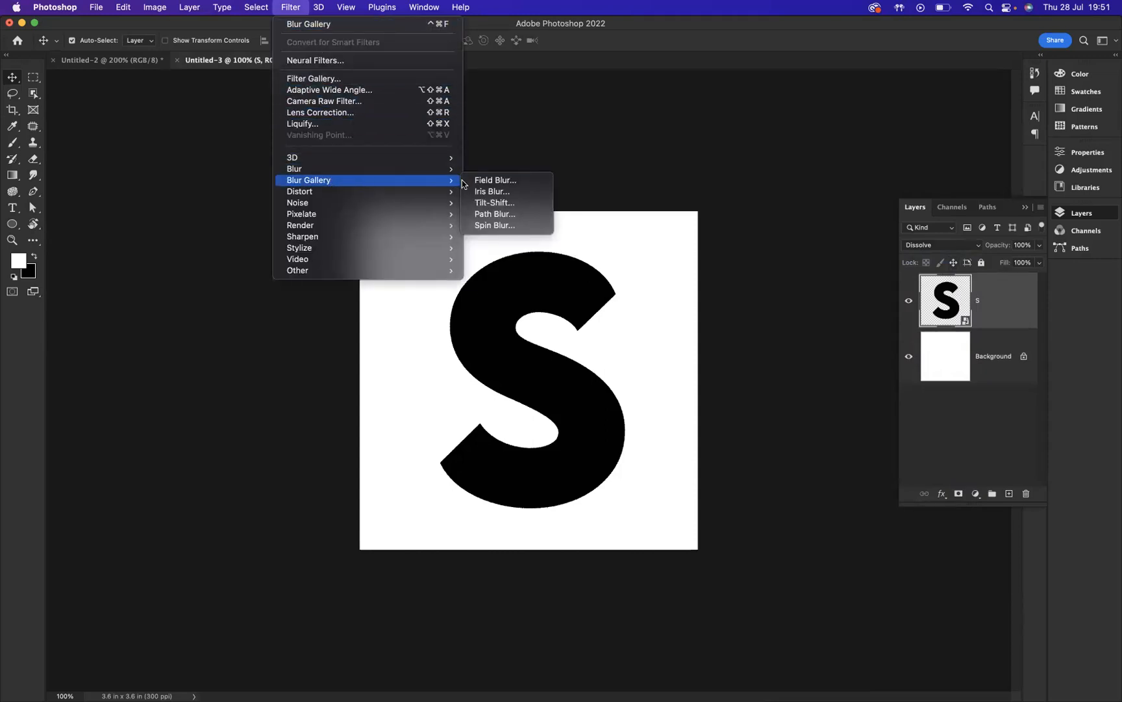
{"action": "mouse_move", "coordinate": [495, 179]}
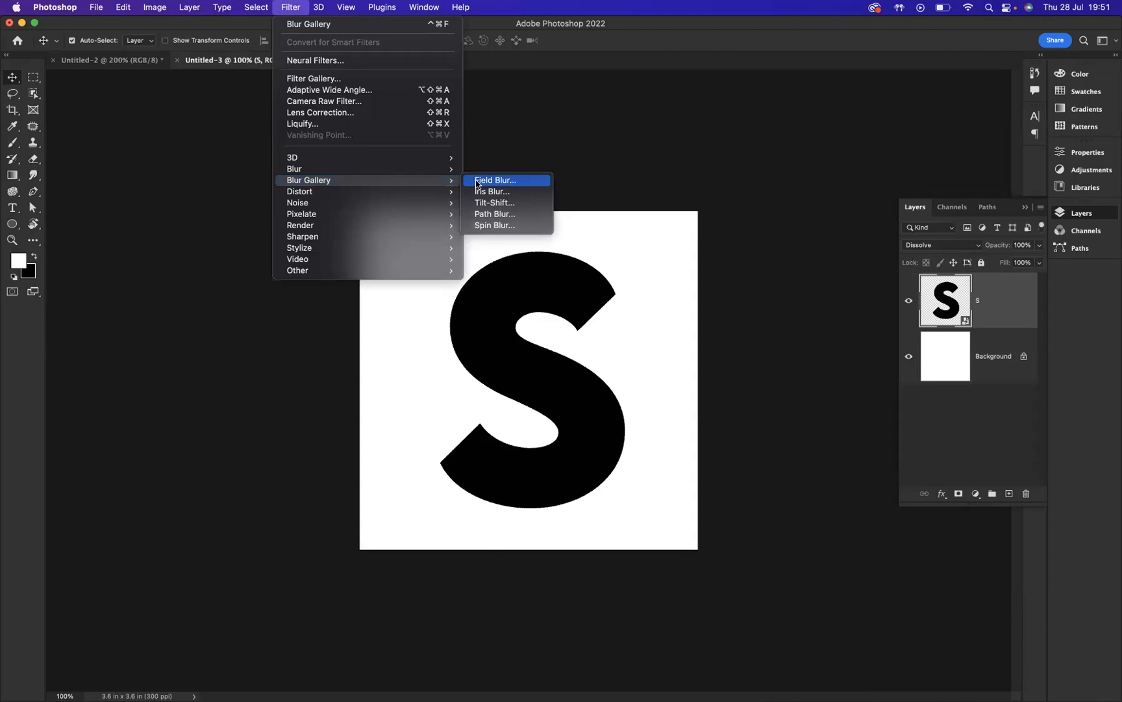
{"action": "left_click", "coordinate": [495, 179]}
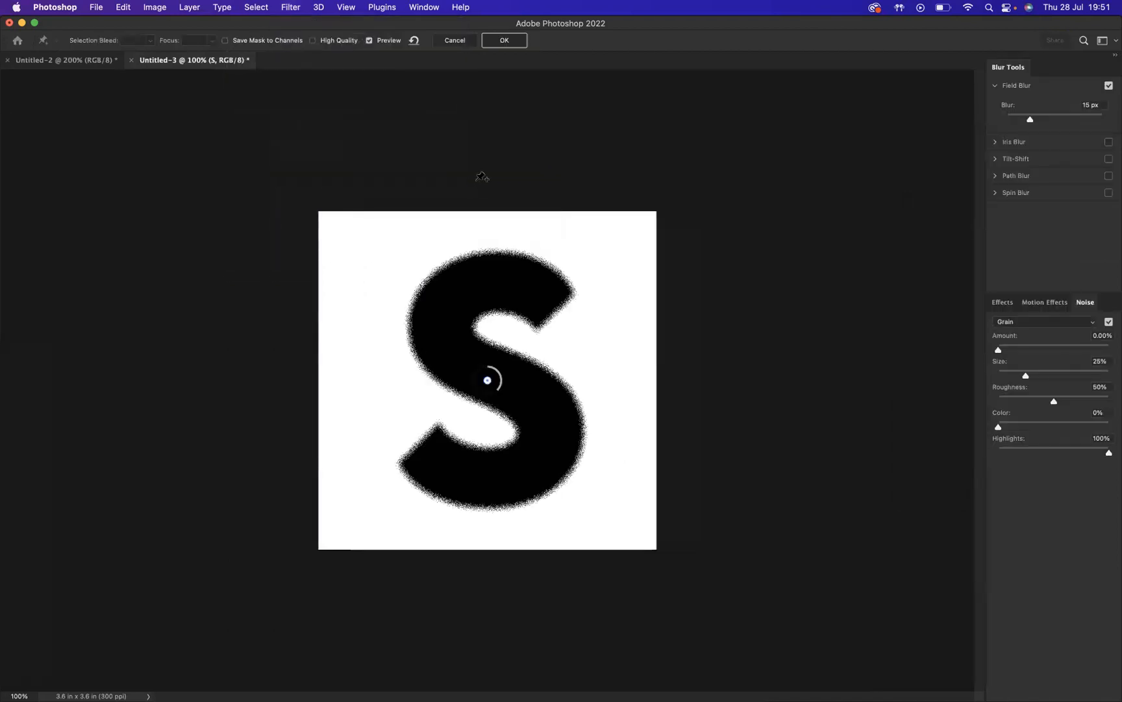
{"action": "mouse_move", "coordinate": [514, 380]}
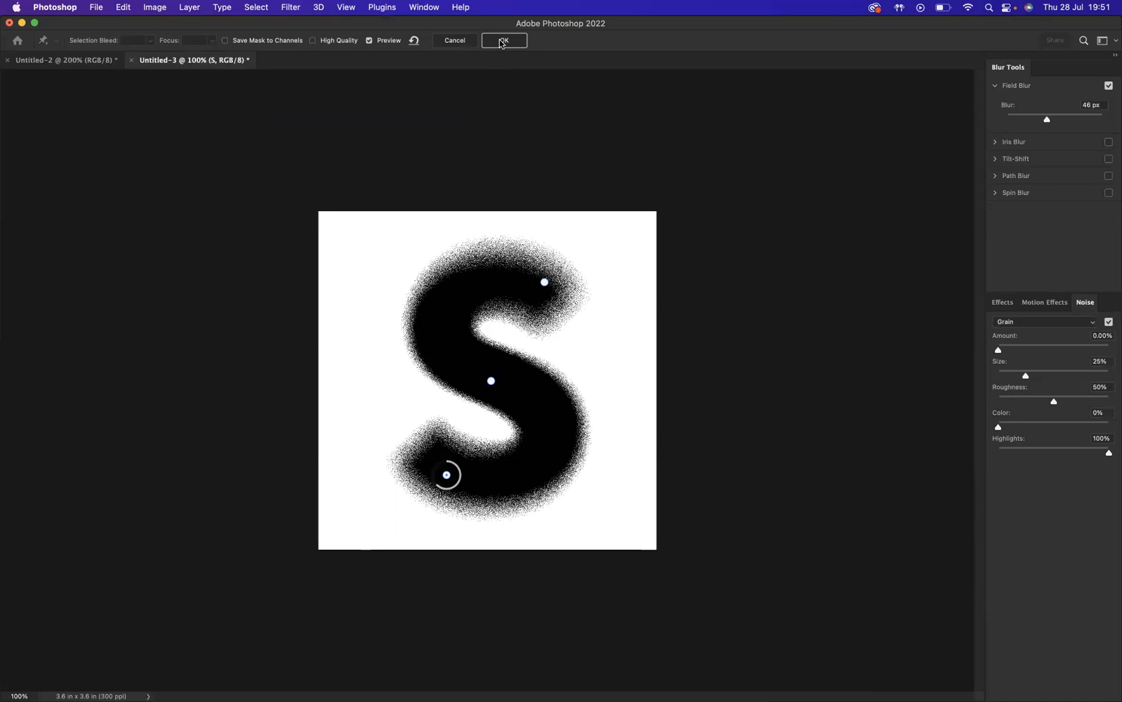
Step: Apply the 46 px field blur with its focus pins to dissolve the S edges into grain
{"action": "left_click", "coordinate": [504, 40]}
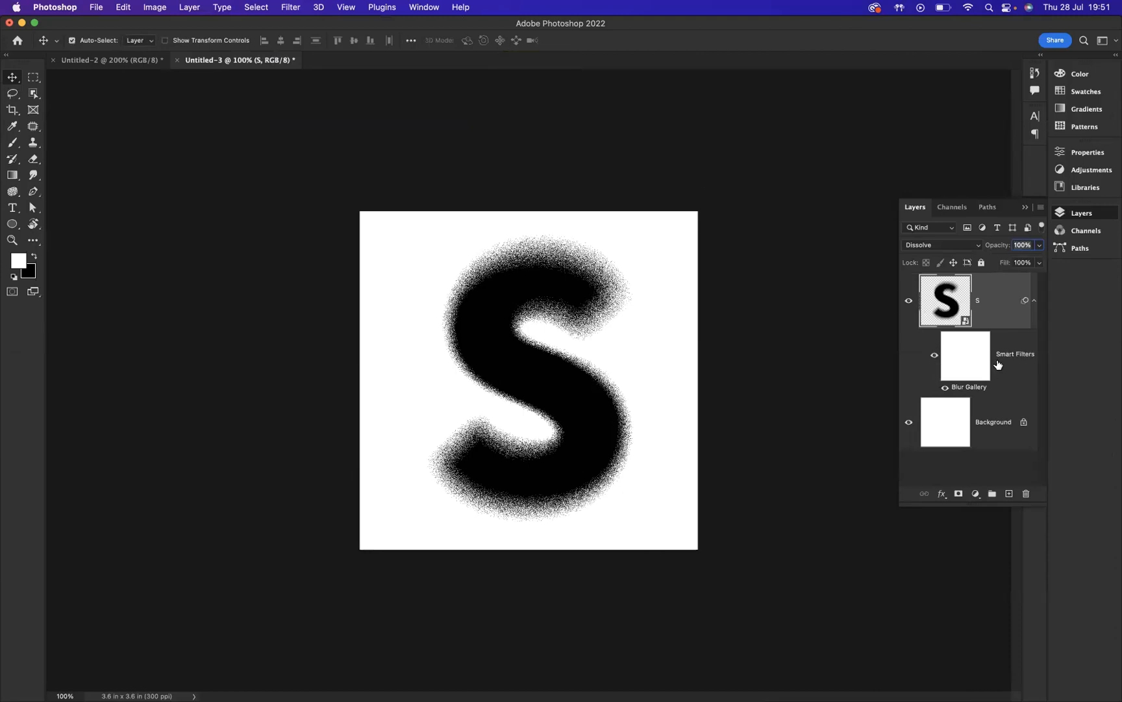
{"action": "mouse_move", "coordinate": [981, 359]}
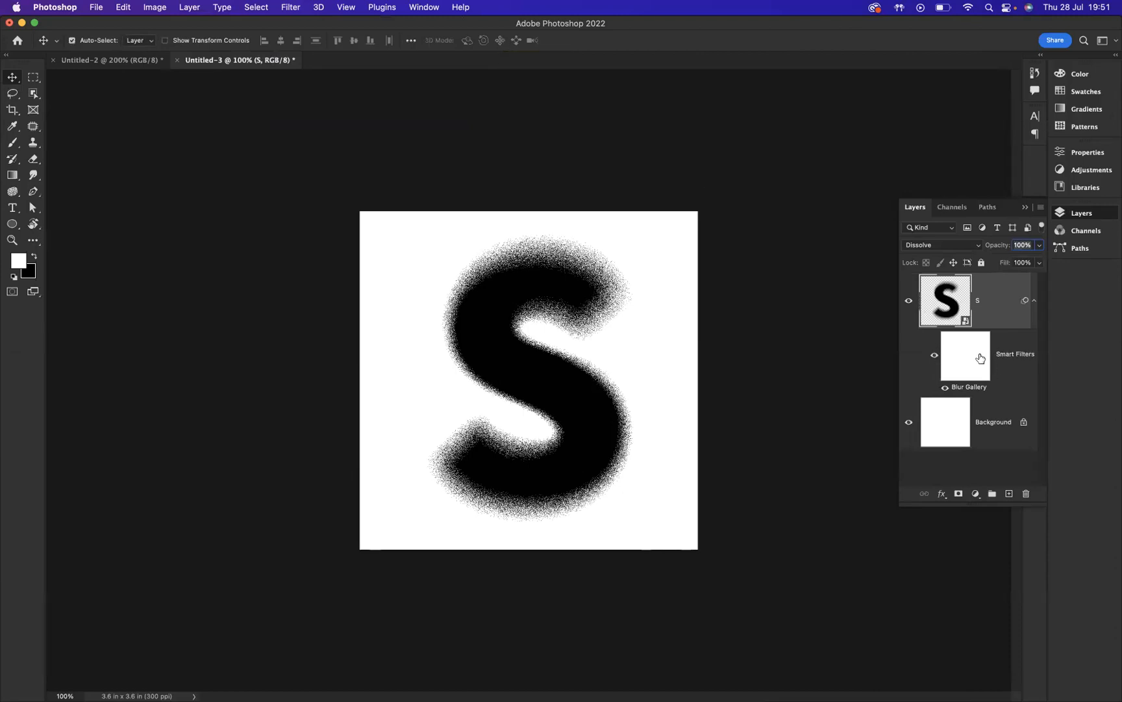
{"action": "mouse_move", "coordinate": [966, 356]}
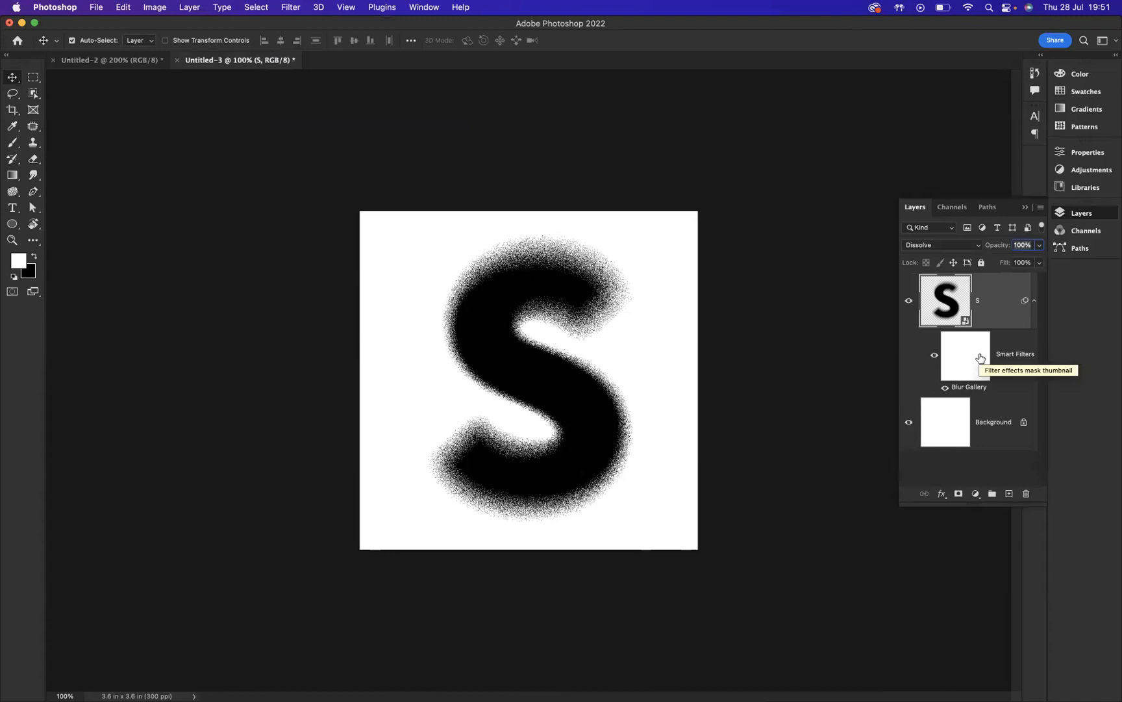
{"action": "mouse_move", "coordinate": [968, 387]}
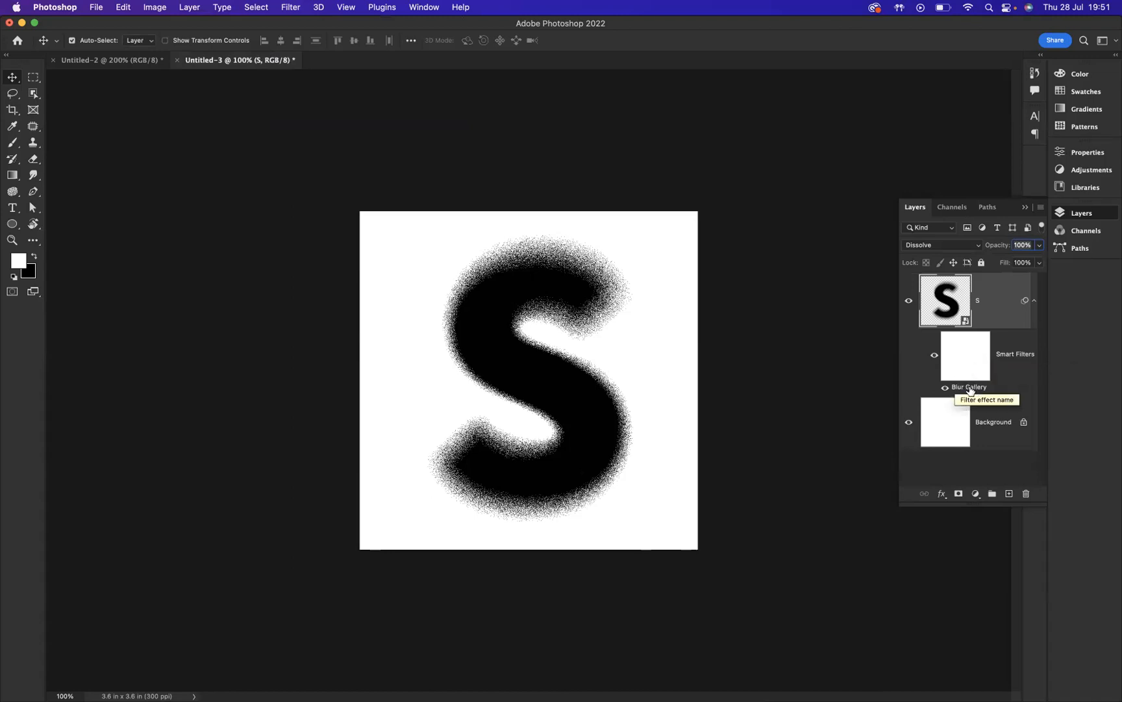
{"action": "double_click", "coordinate": [969, 387]}
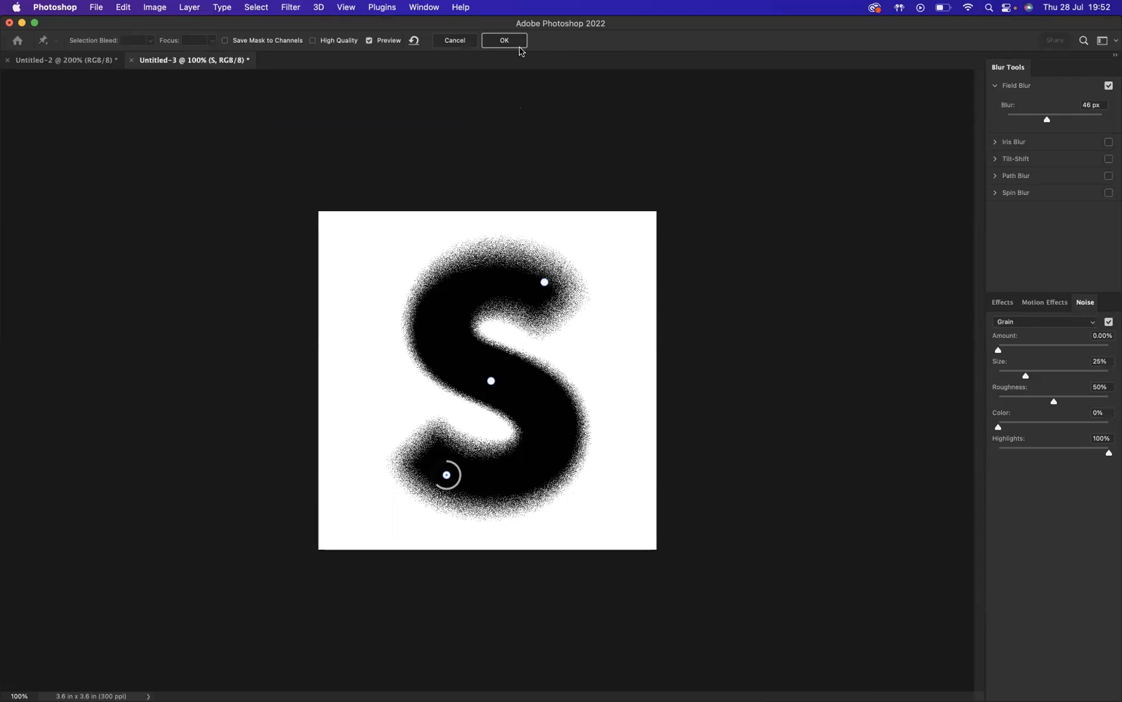
{"action": "left_click", "coordinate": [504, 40]}
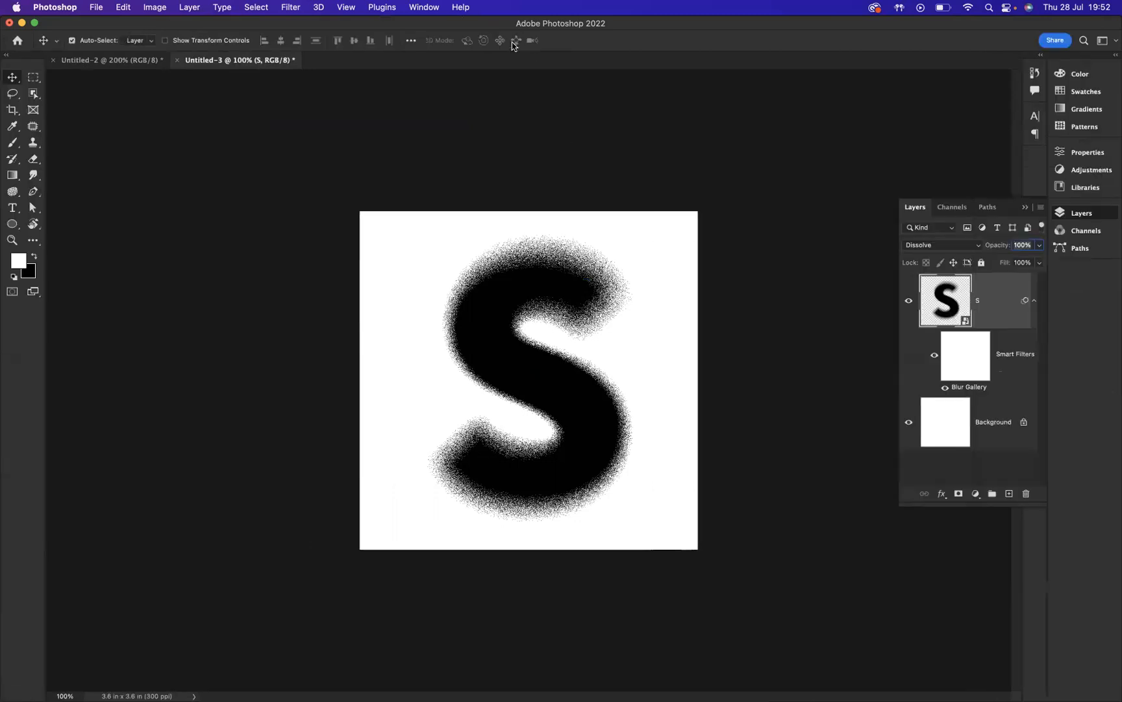